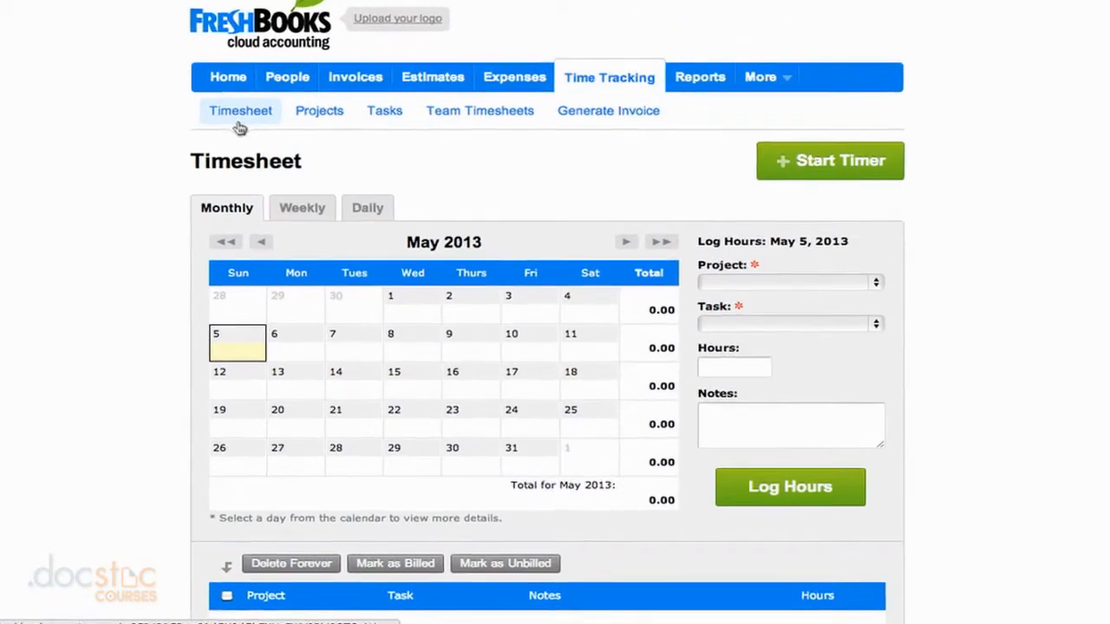
Select May 5 on the monthly timesheet calendar.
scroll("up", 3)
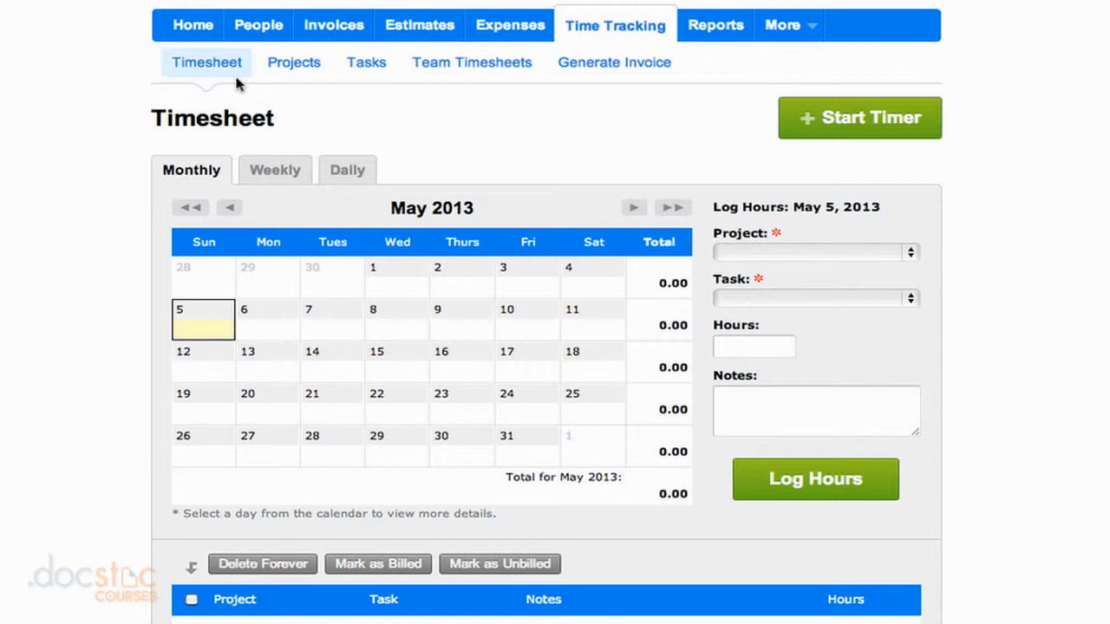
left_click(396, 277)
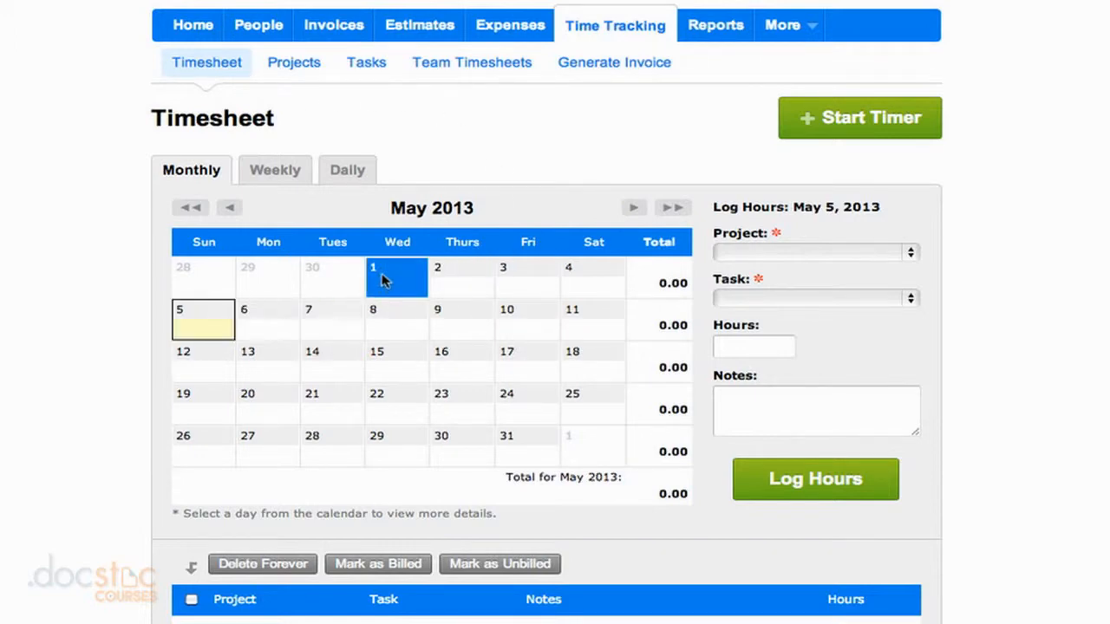
left_click(203, 319)
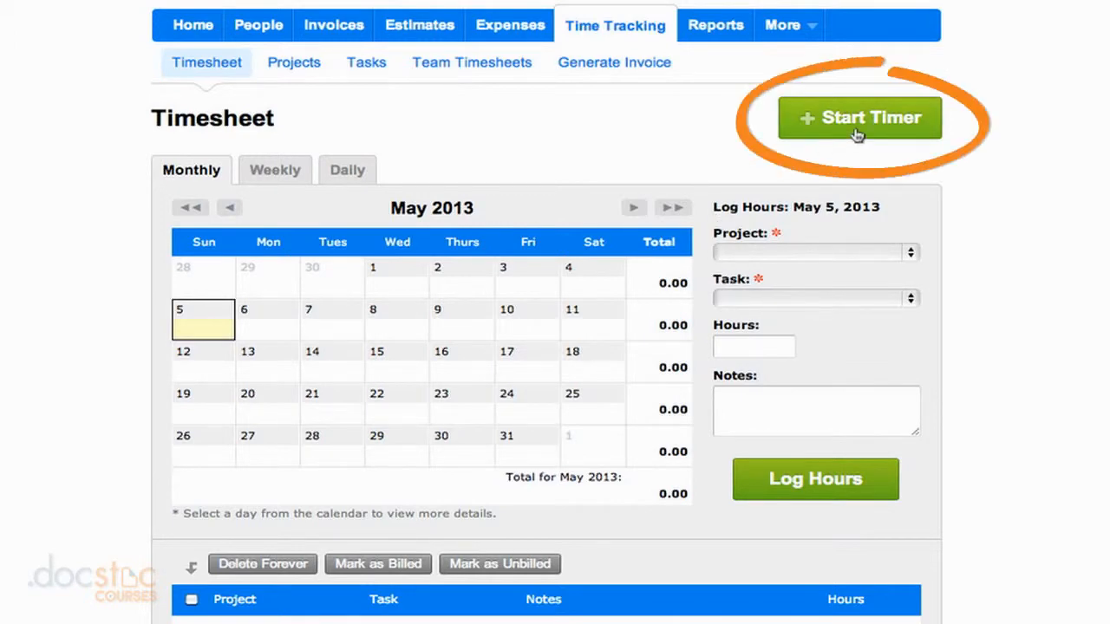
Try the timer for Research Project 3's Research task, start and pause it, then dismiss it.
left_click(860, 117)
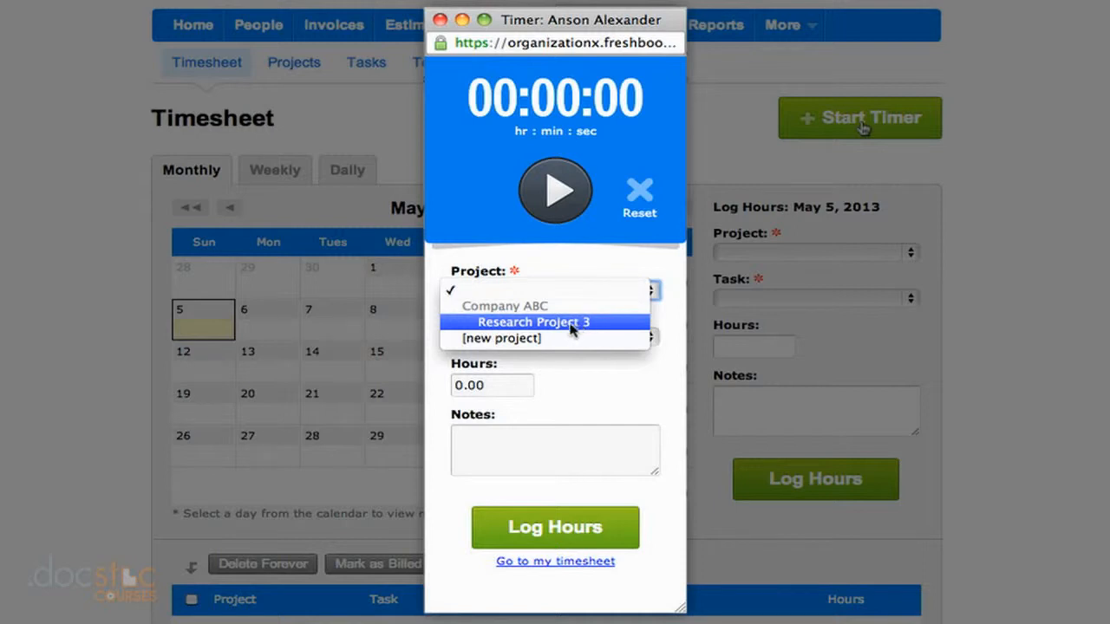
mouse_move(507, 309)
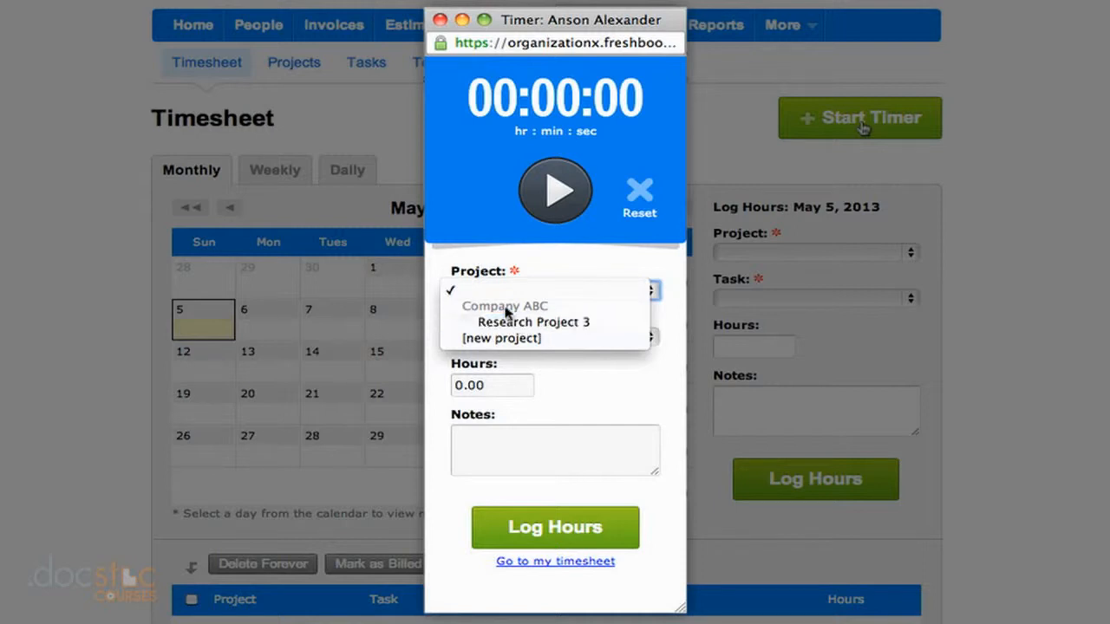
left_click(534, 321)
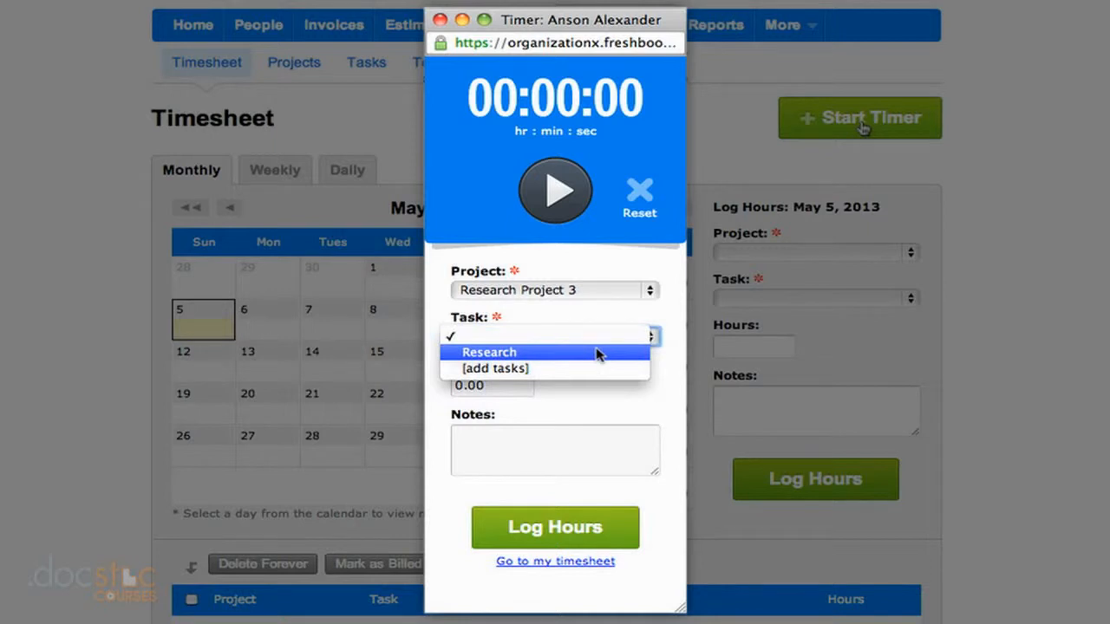
mouse_move(597, 367)
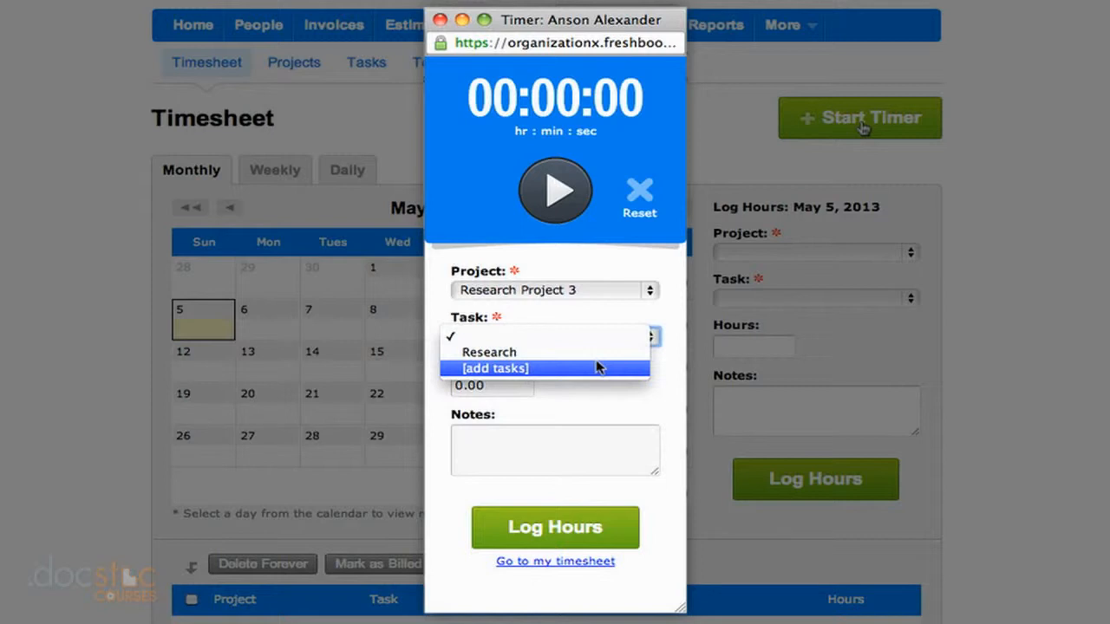
mouse_move(586, 354)
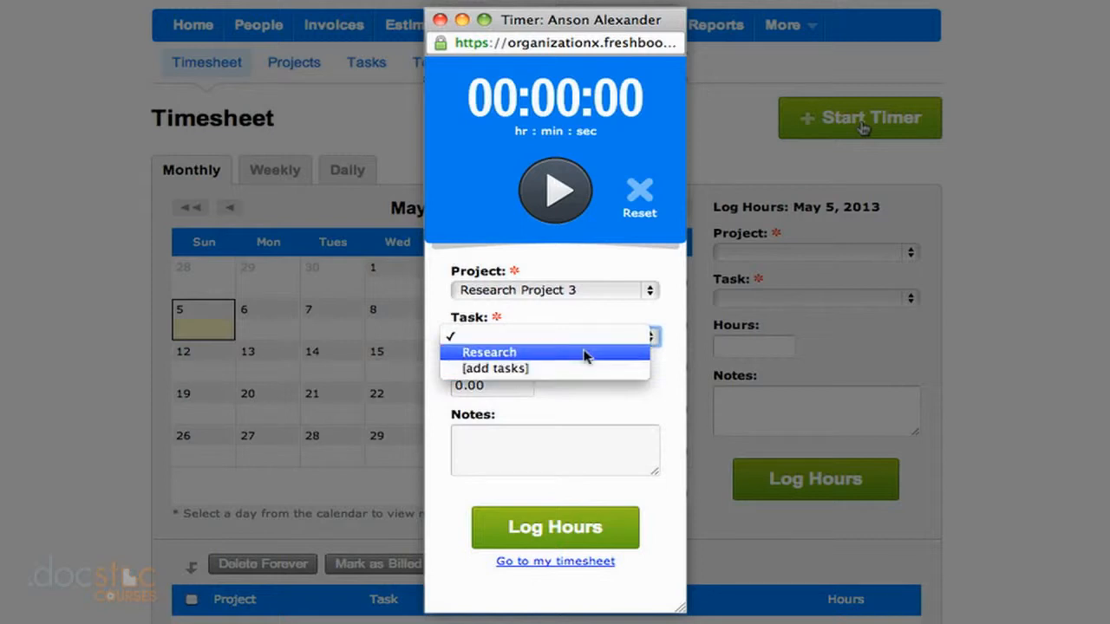
left_click(489, 350)
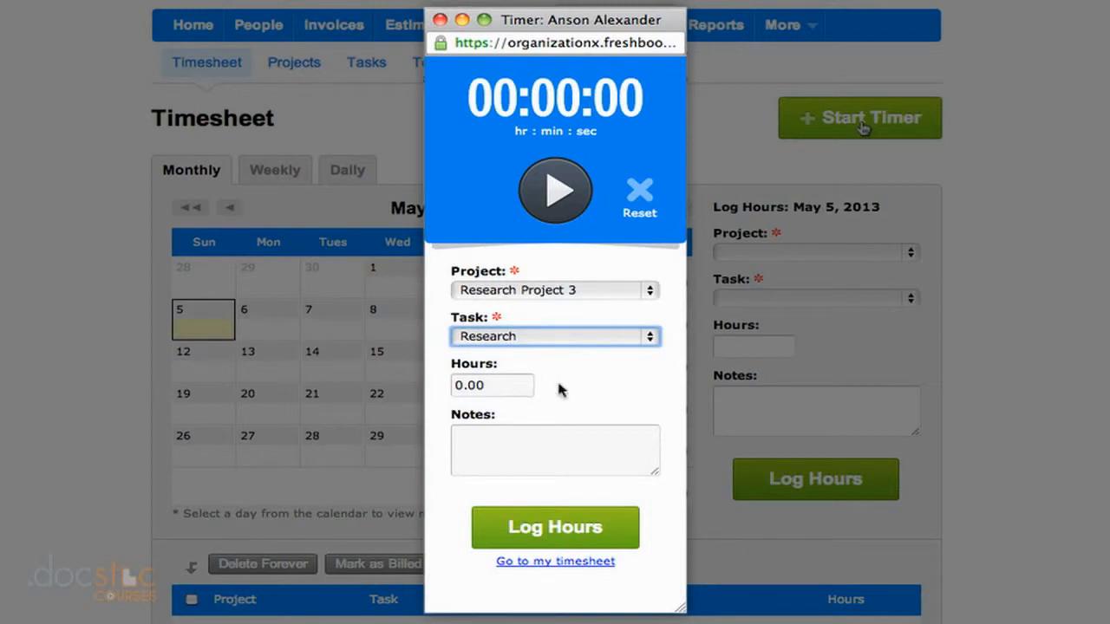
left_click(492, 385)
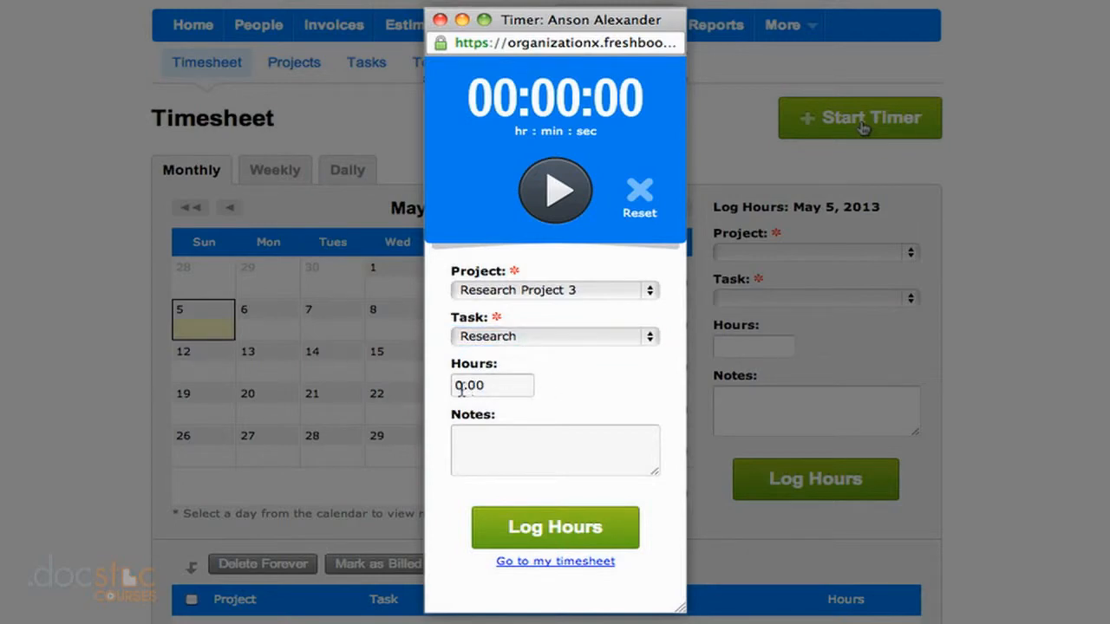
left_click(555, 189)
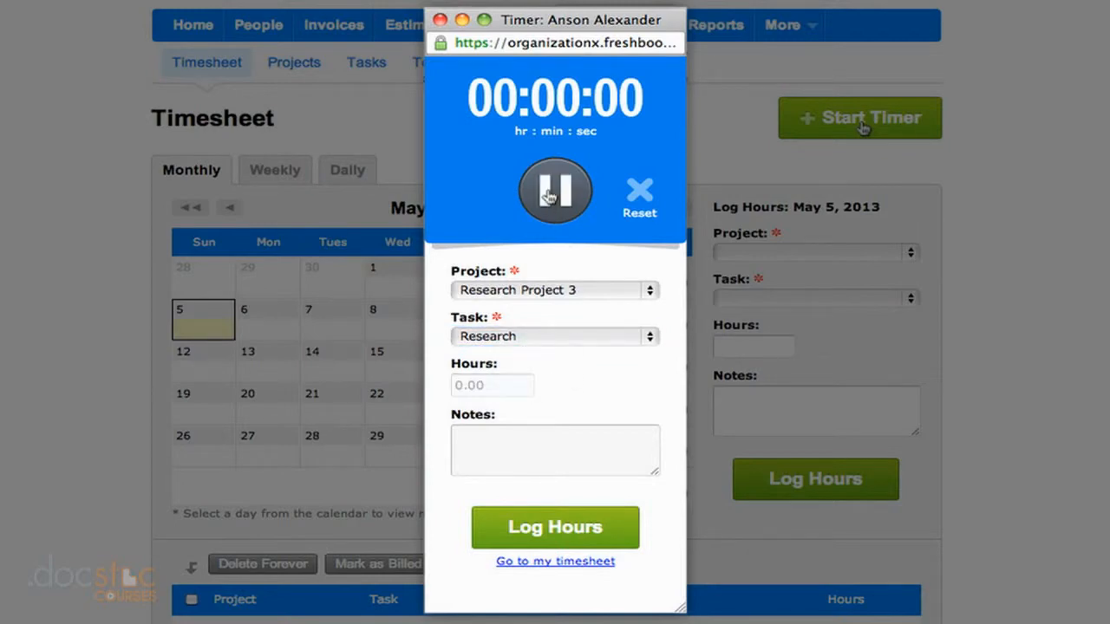
left_click(555, 191)
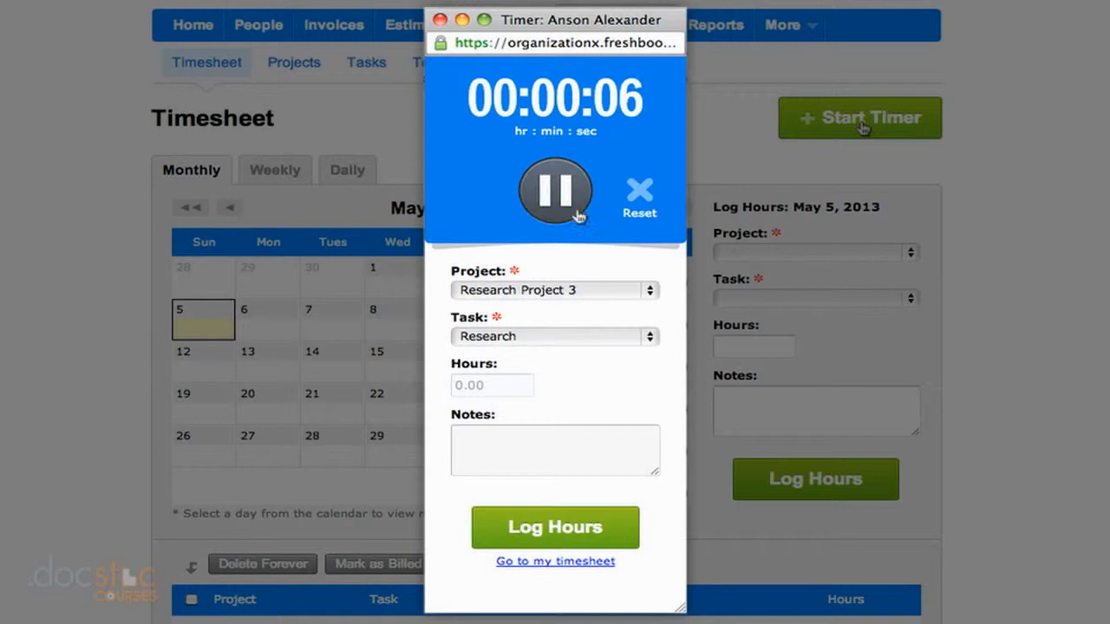
left_click(555, 189)
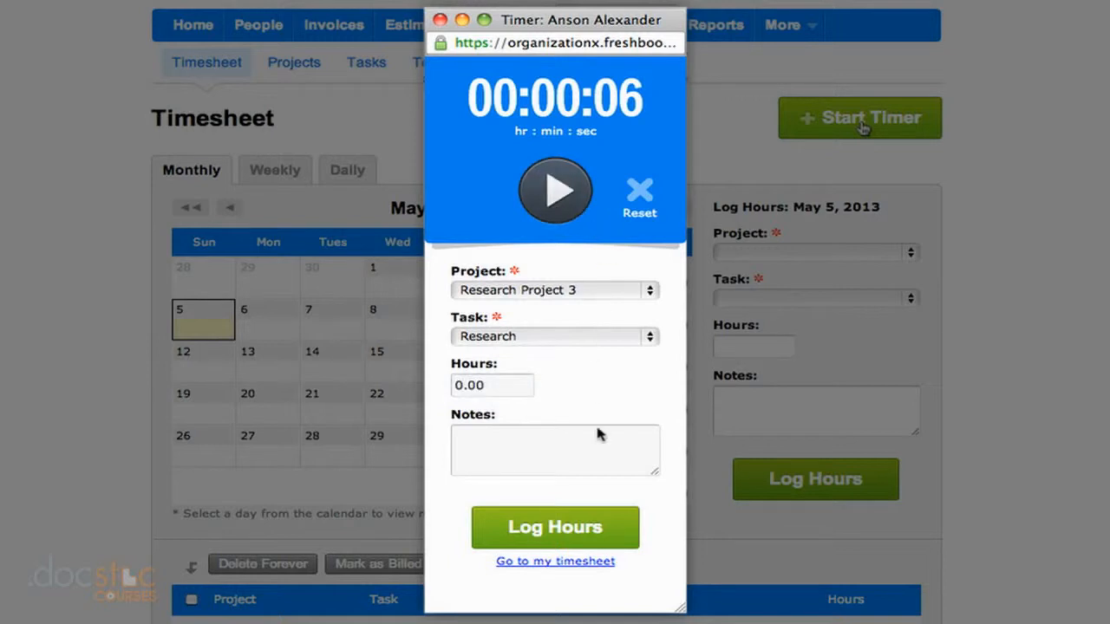
mouse_move(638, 173)
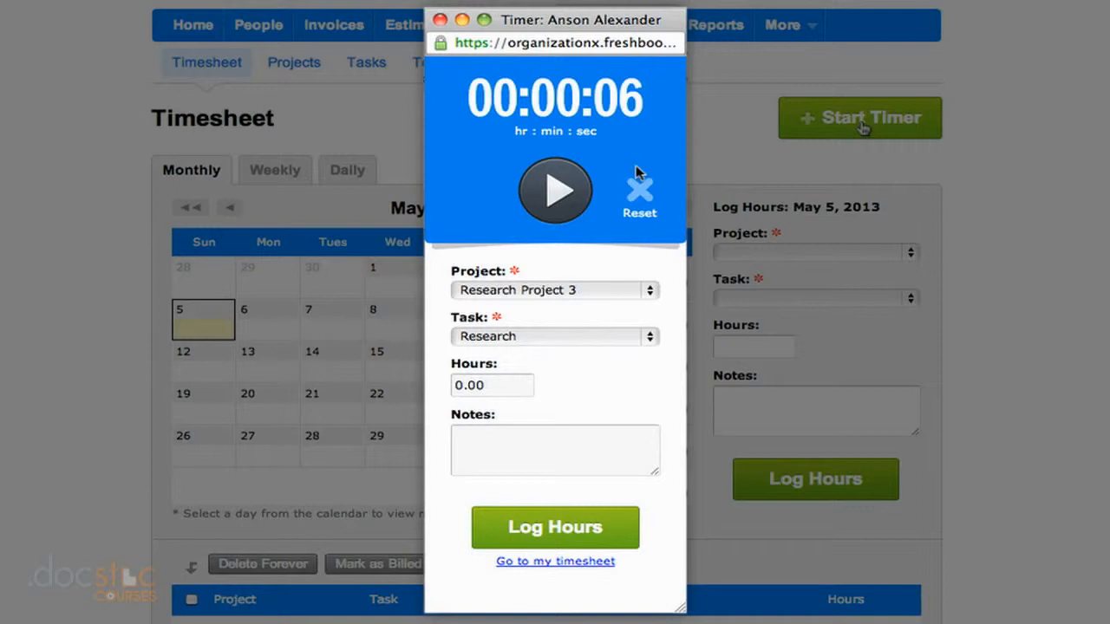
mouse_move(594, 281)
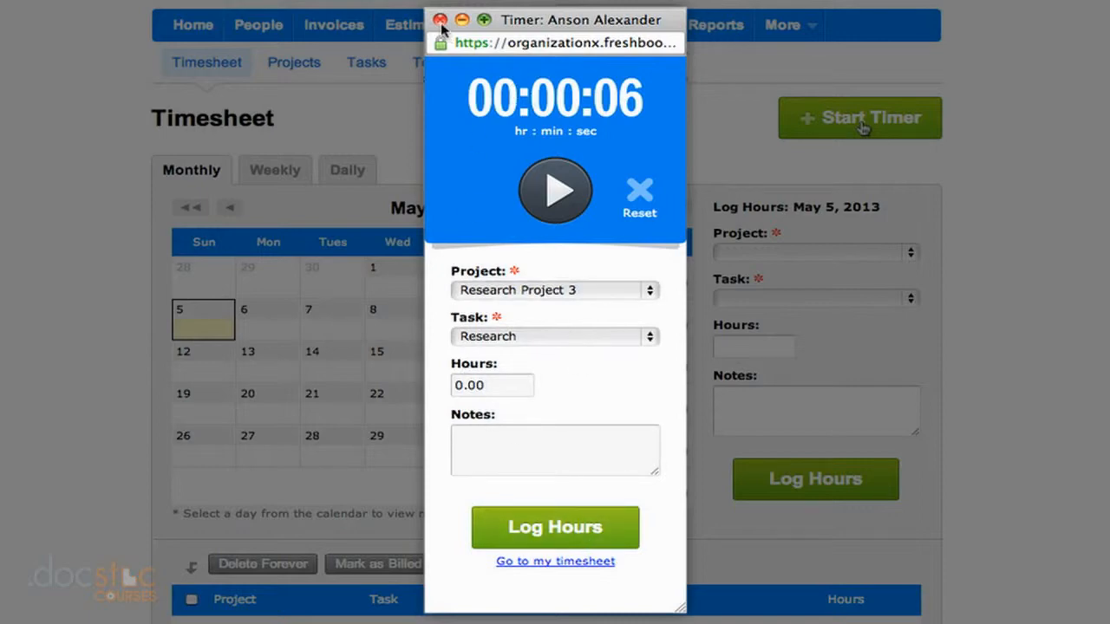
left_click(441, 19)
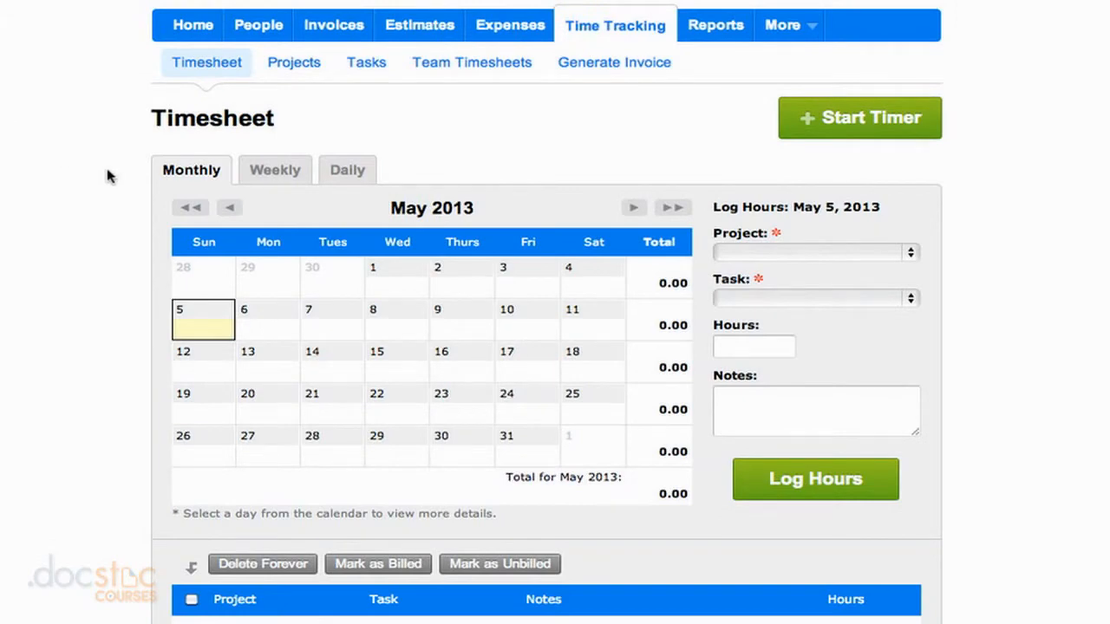
mouse_move(877, 251)
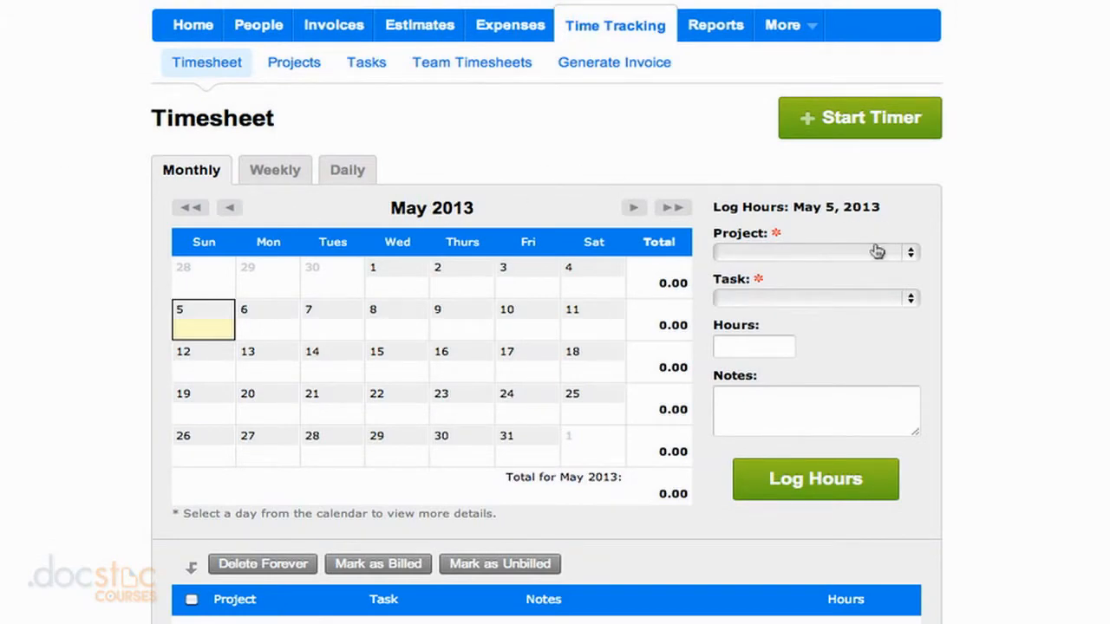
Log 5 hours on May 5 for Research Project 3's Research task.
left_click(203, 319)
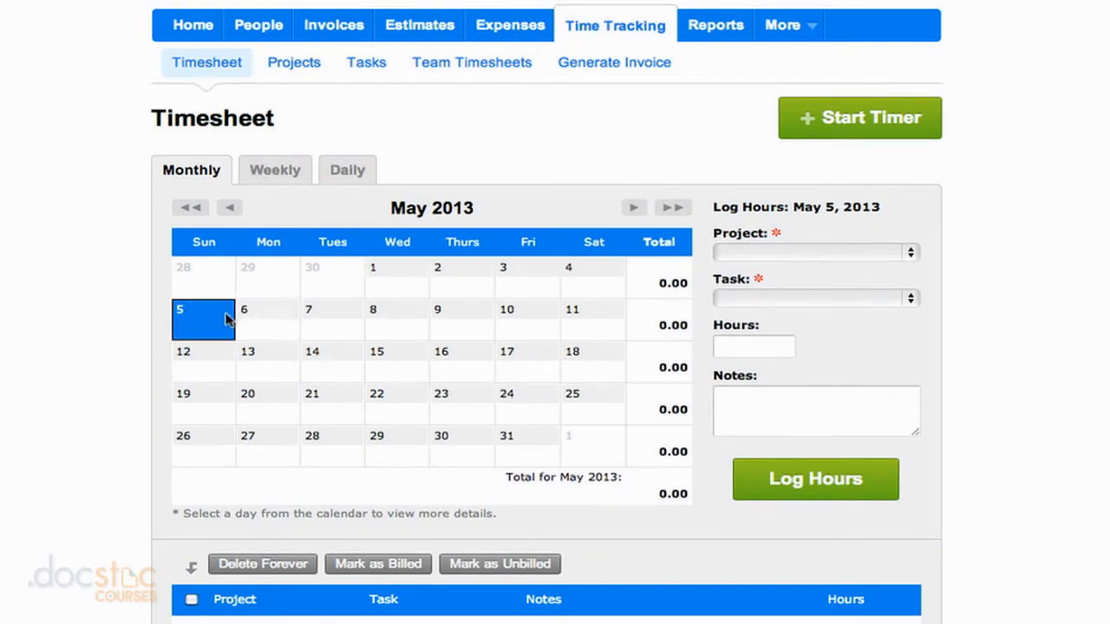
left_click(815, 252)
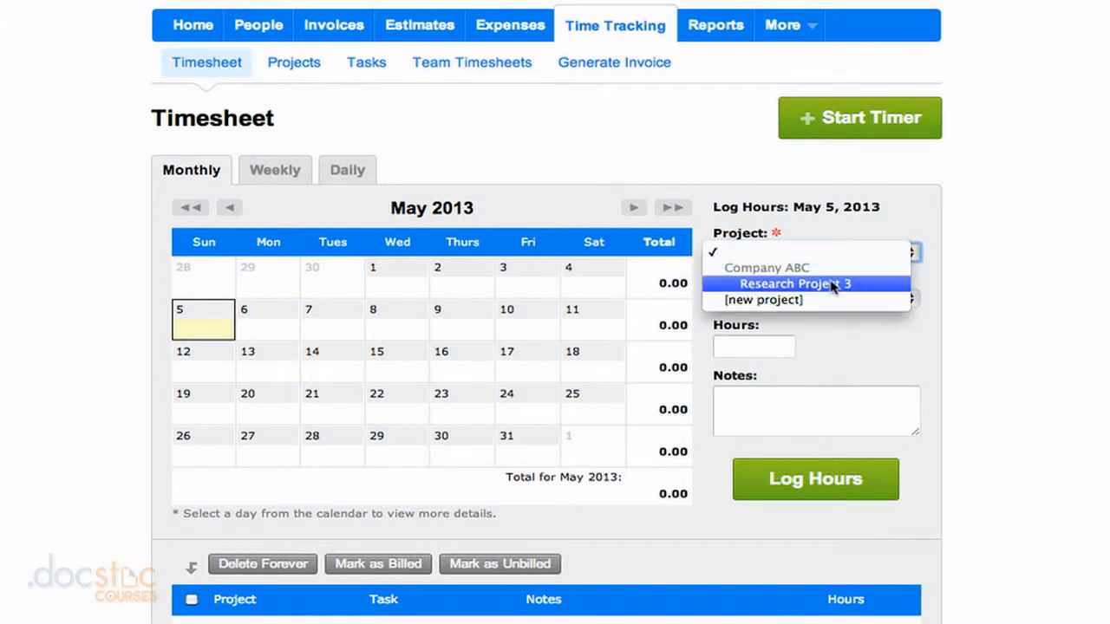
left_click(794, 284)
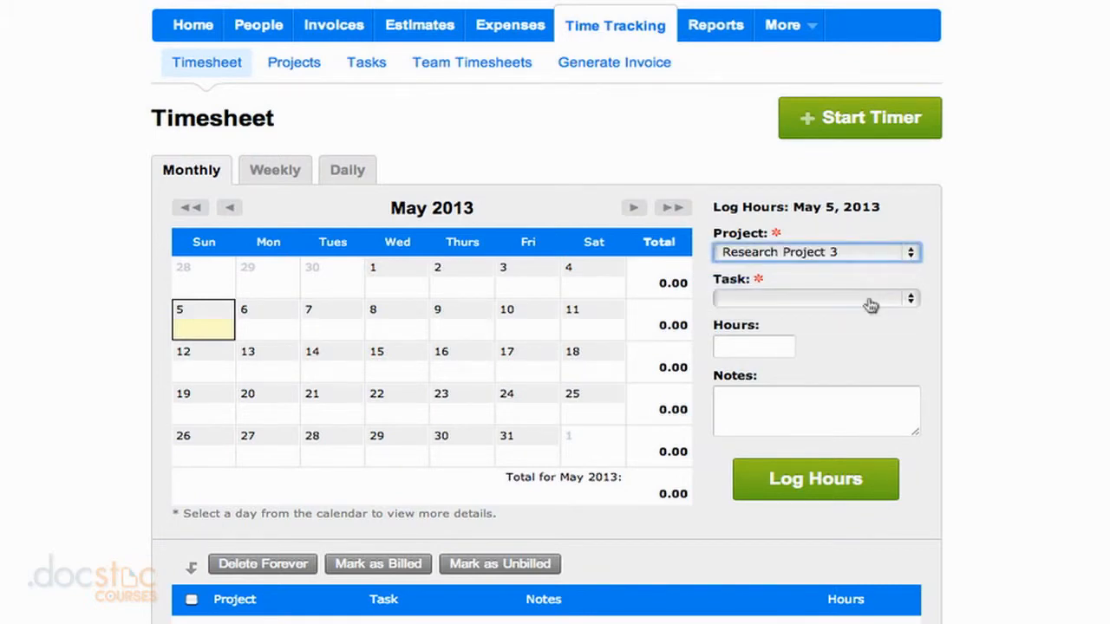
left_click(815, 298)
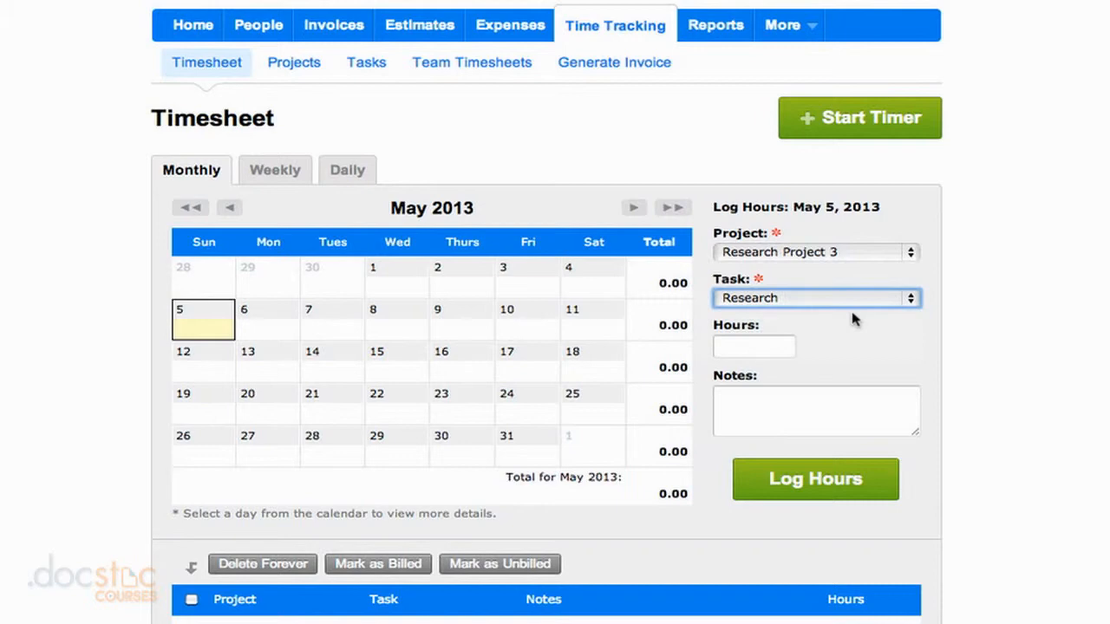
mouse_move(896, 338)
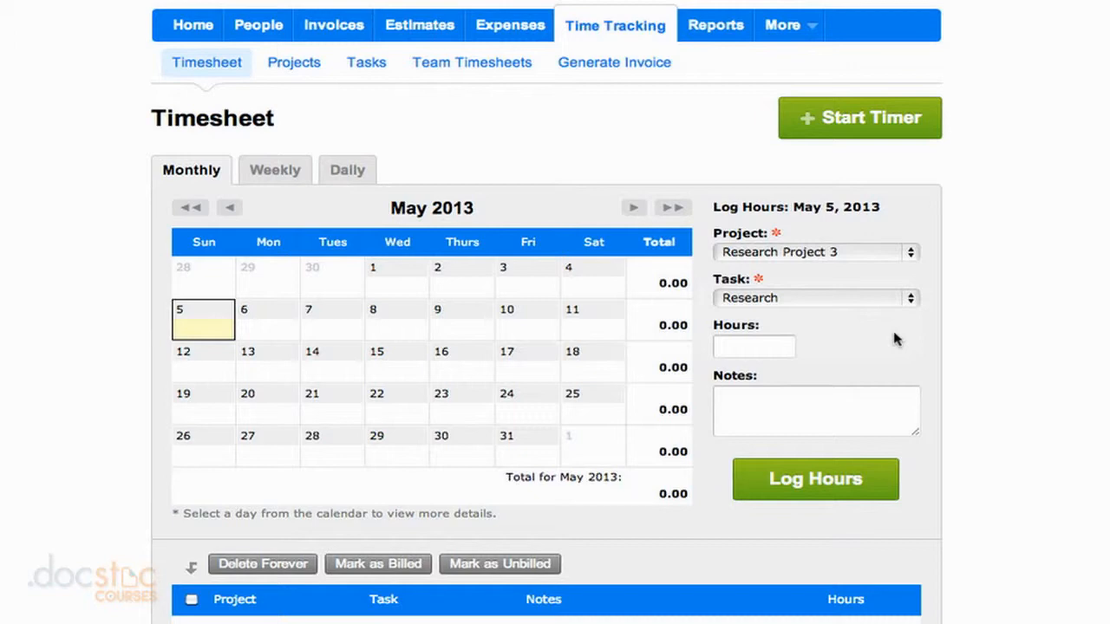
left_click(753, 347)
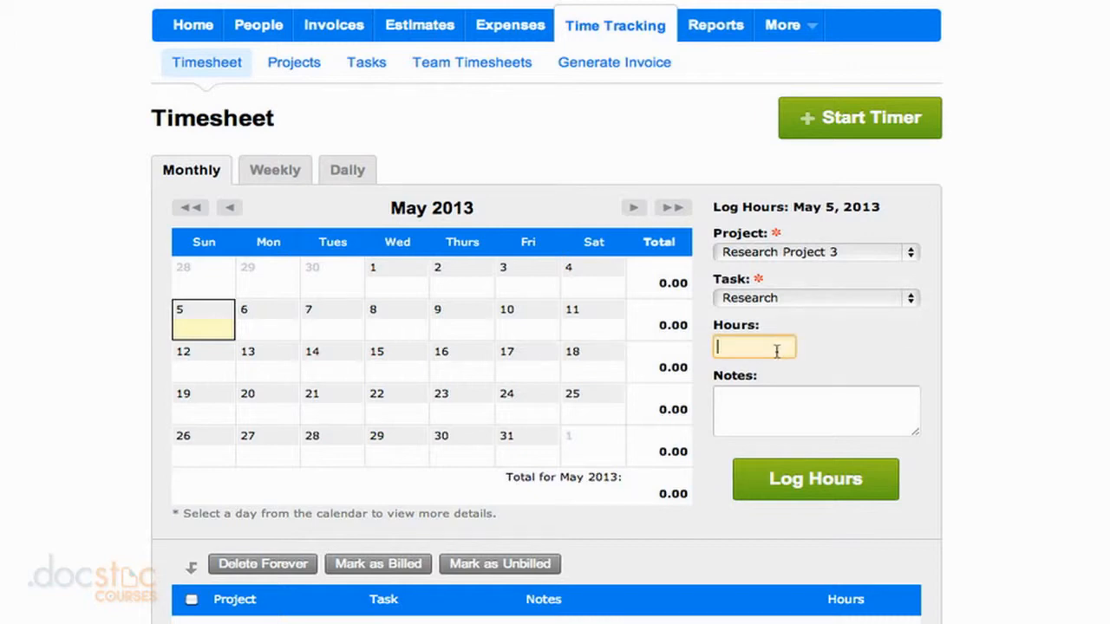
type("5")
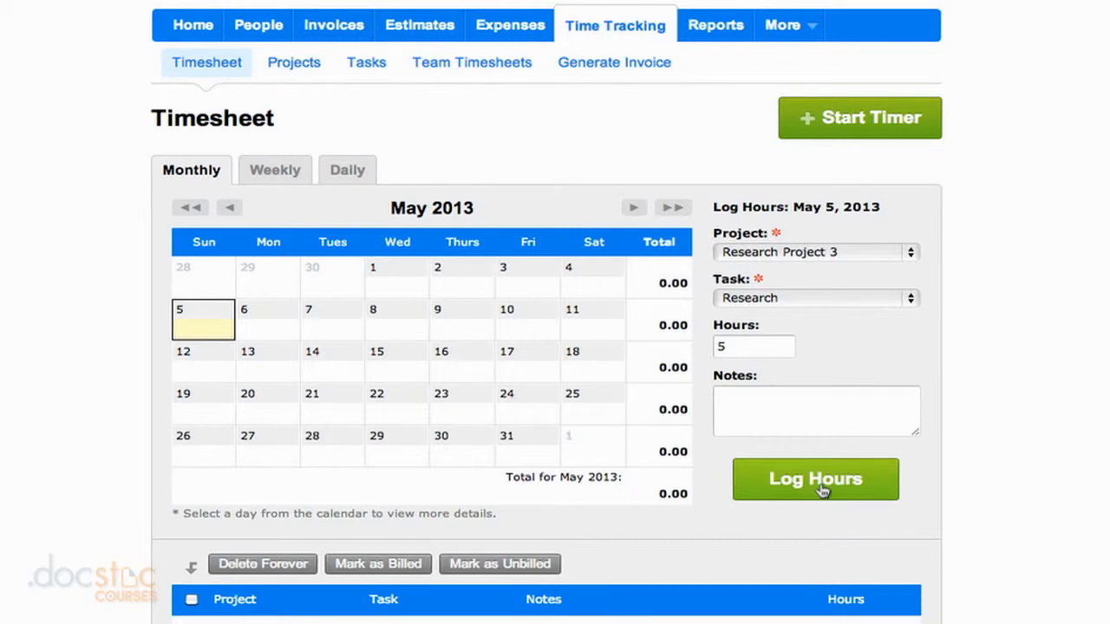
left_click(815, 478)
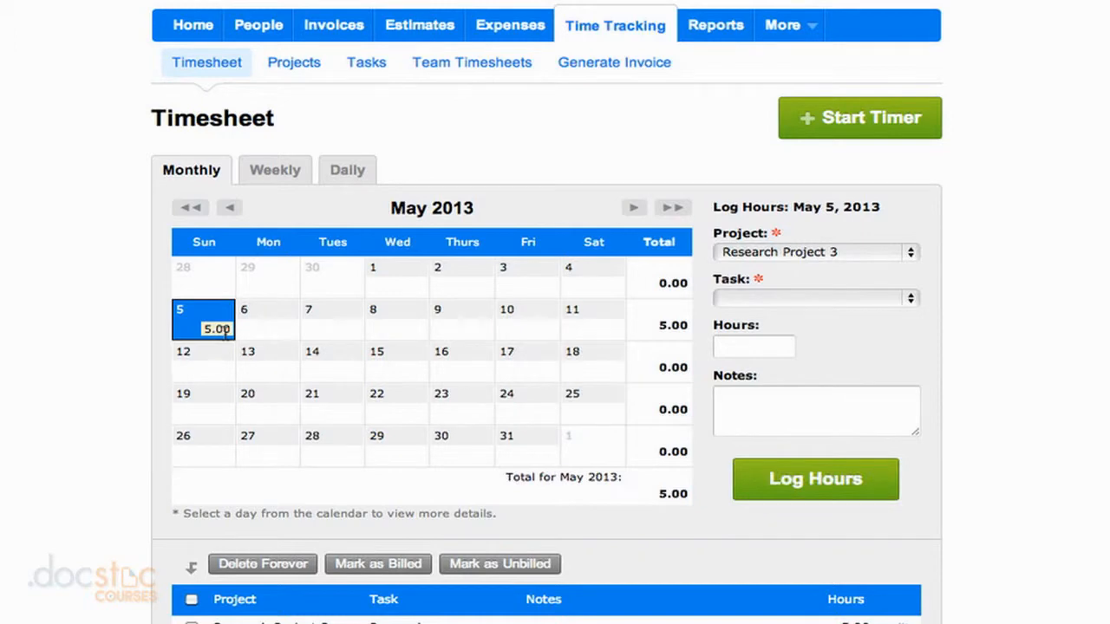
Review the May 5 entry list showing Research Project 3, Research, 5.00 hours unbilled.
scroll("down", 3)
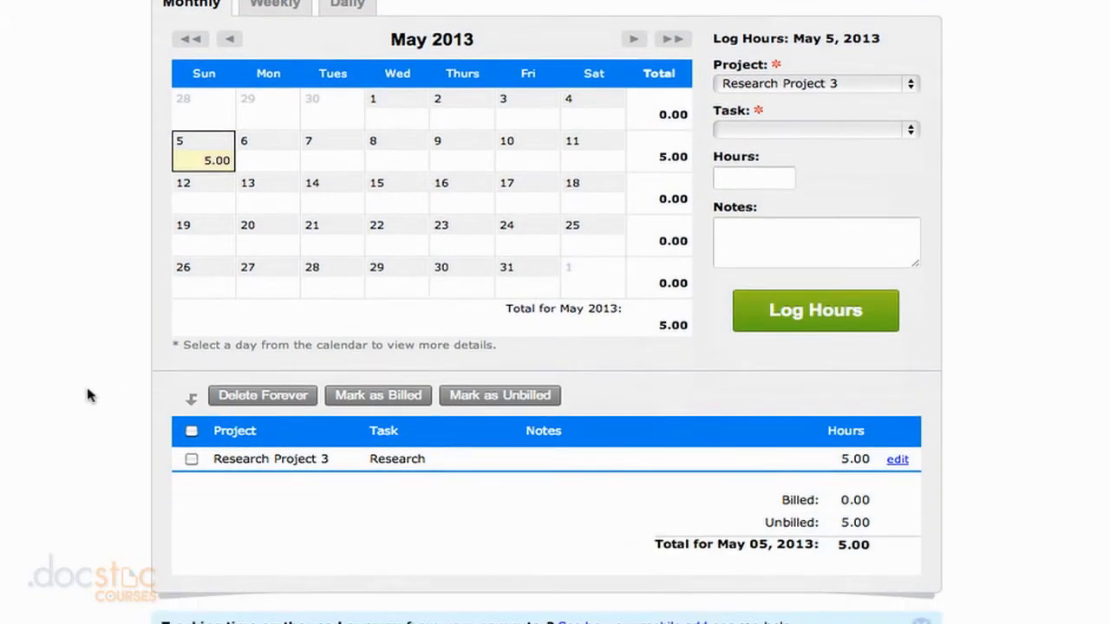
mouse_move(281, 448)
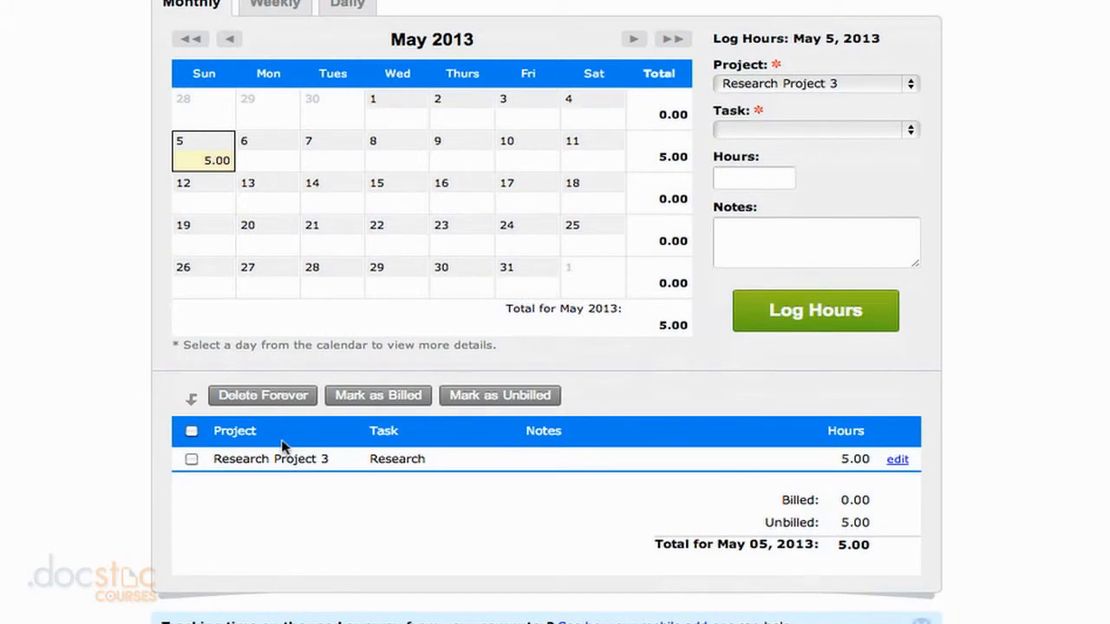
left_click(203, 153)
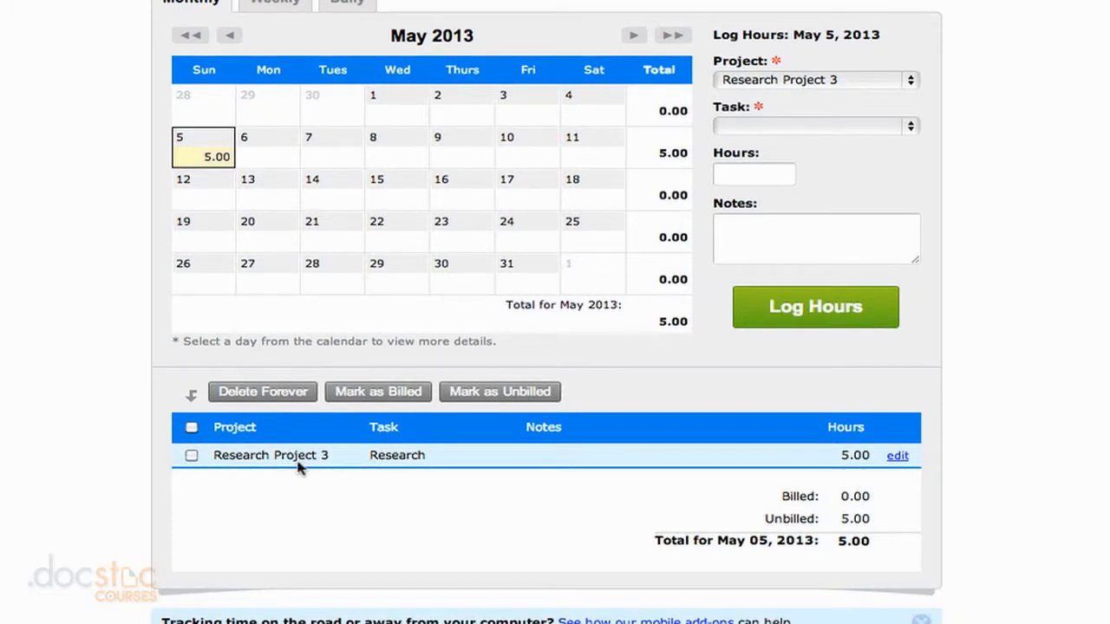
mouse_move(850, 459)
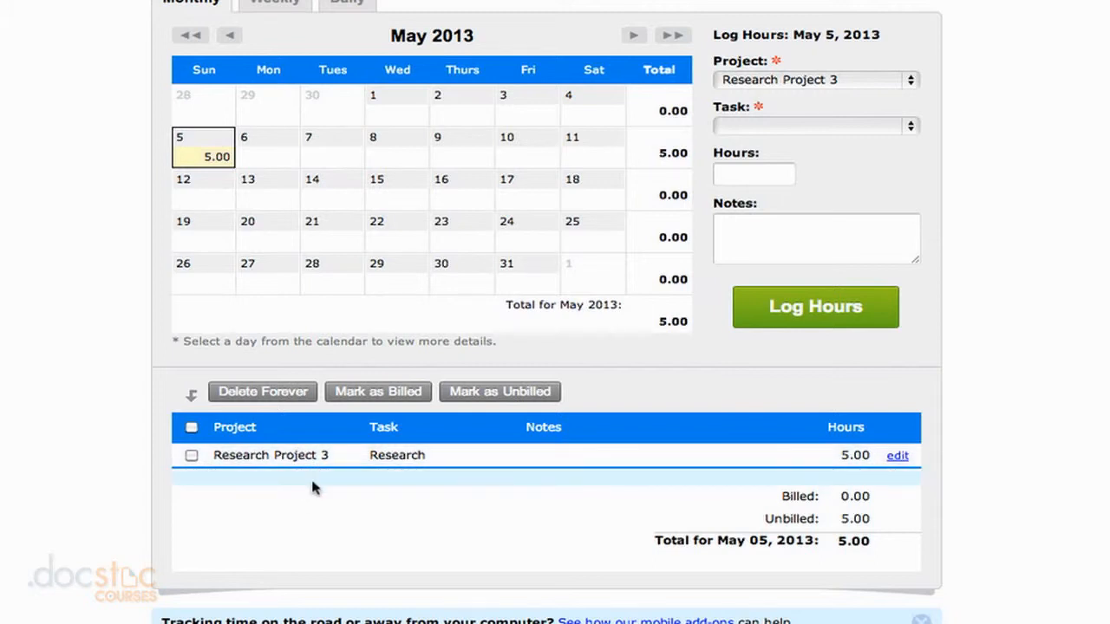
scroll("up", 3)
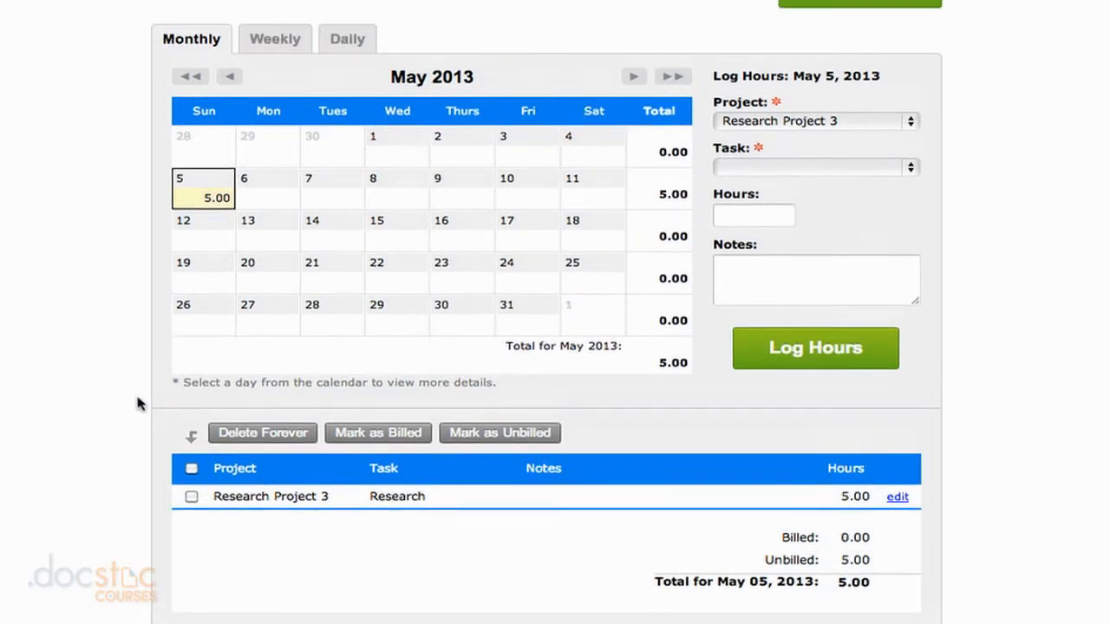
left_click(205, 187)
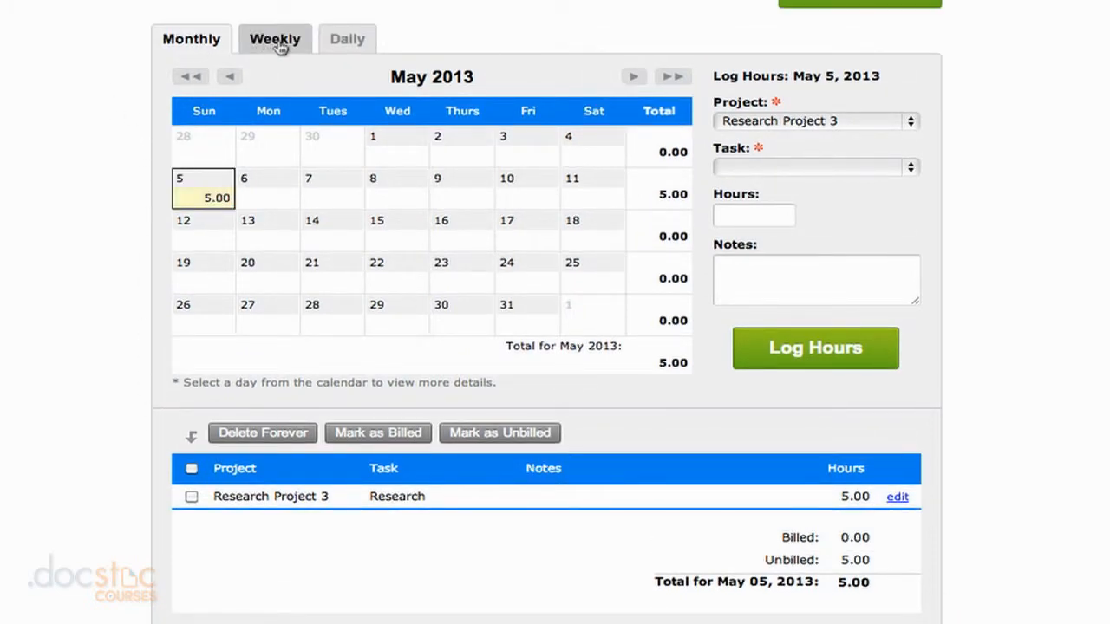
View the May 5–11 weekly timesheet and pick Research Project 3 on a new line.
left_click(274, 38)
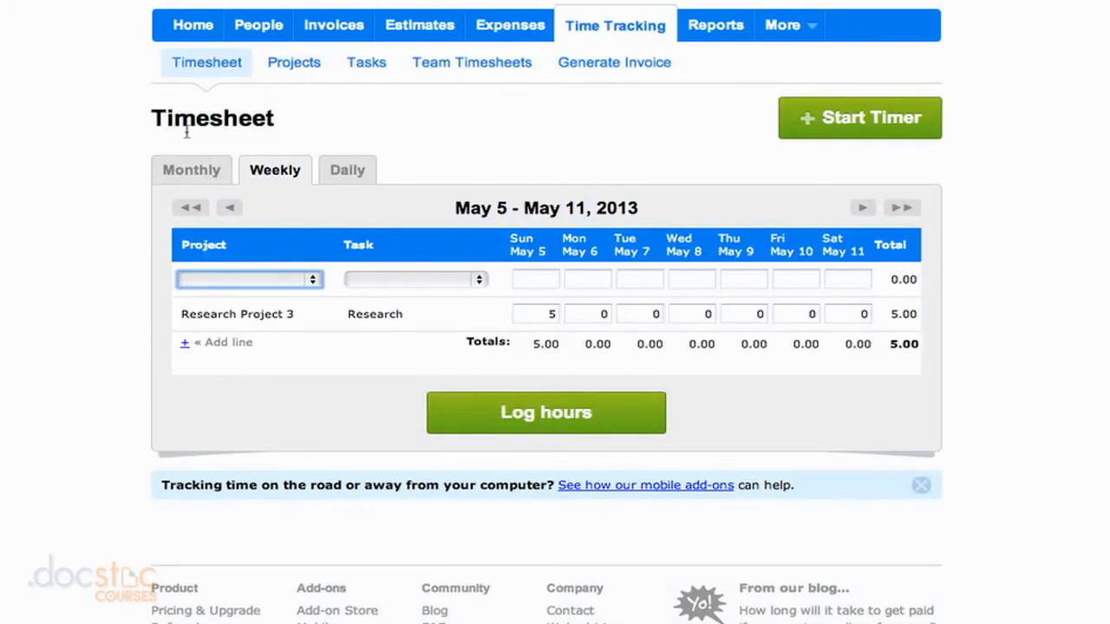
mouse_move(395, 208)
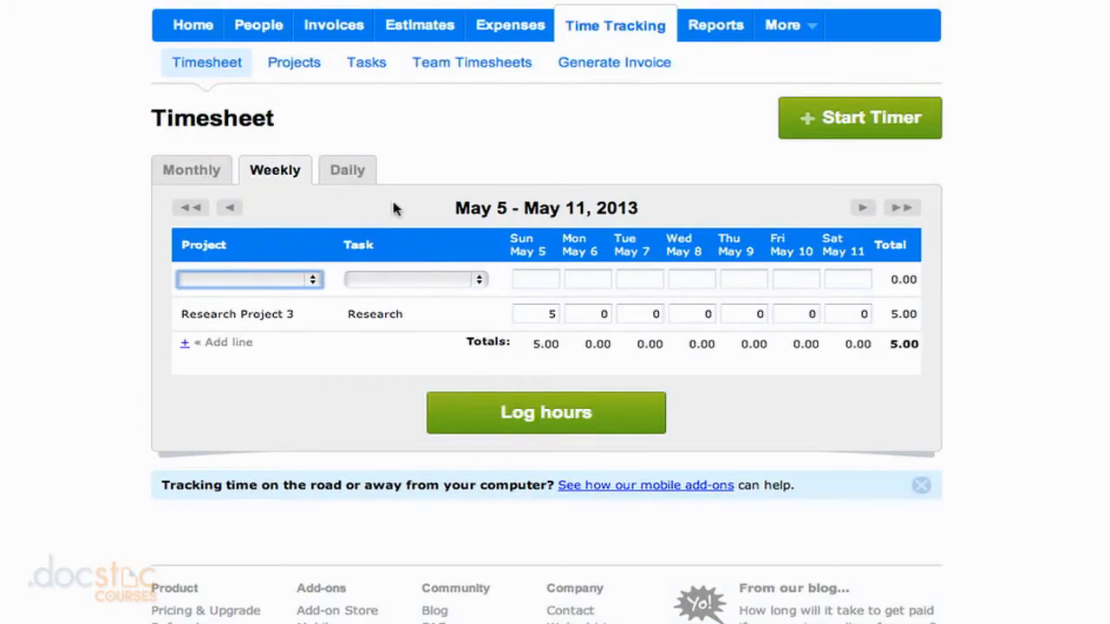
mouse_move(496, 215)
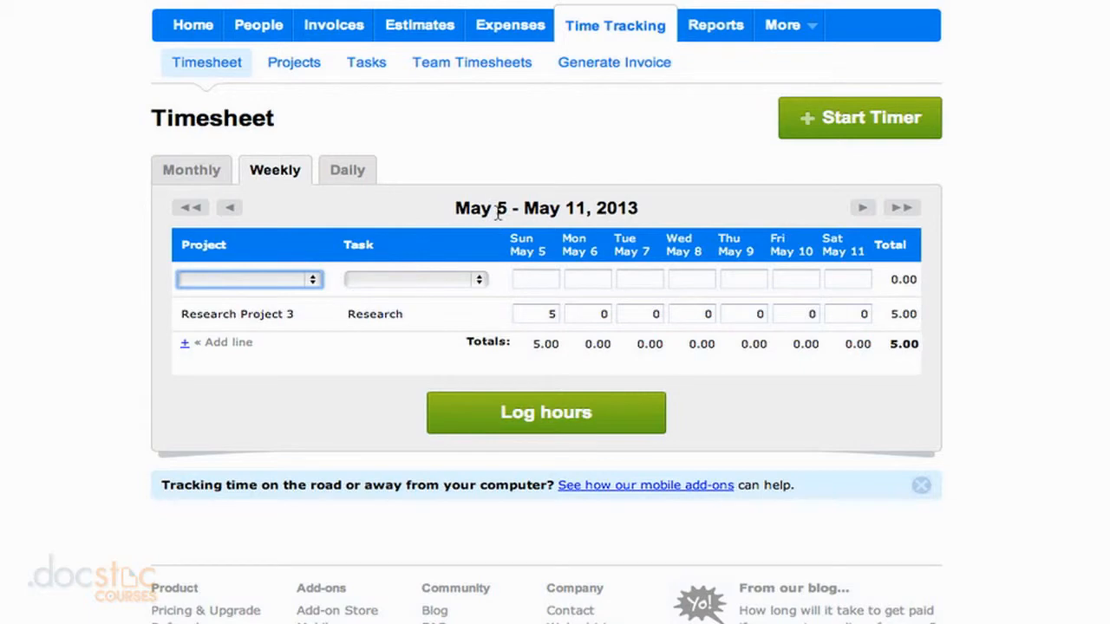
mouse_move(365, 343)
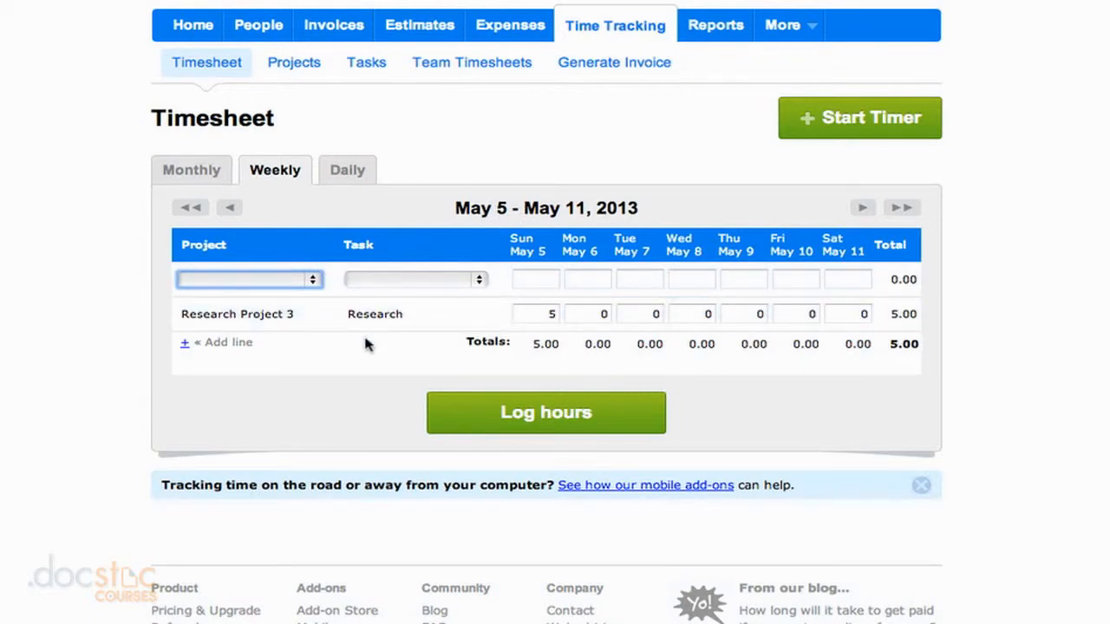
mouse_move(569, 356)
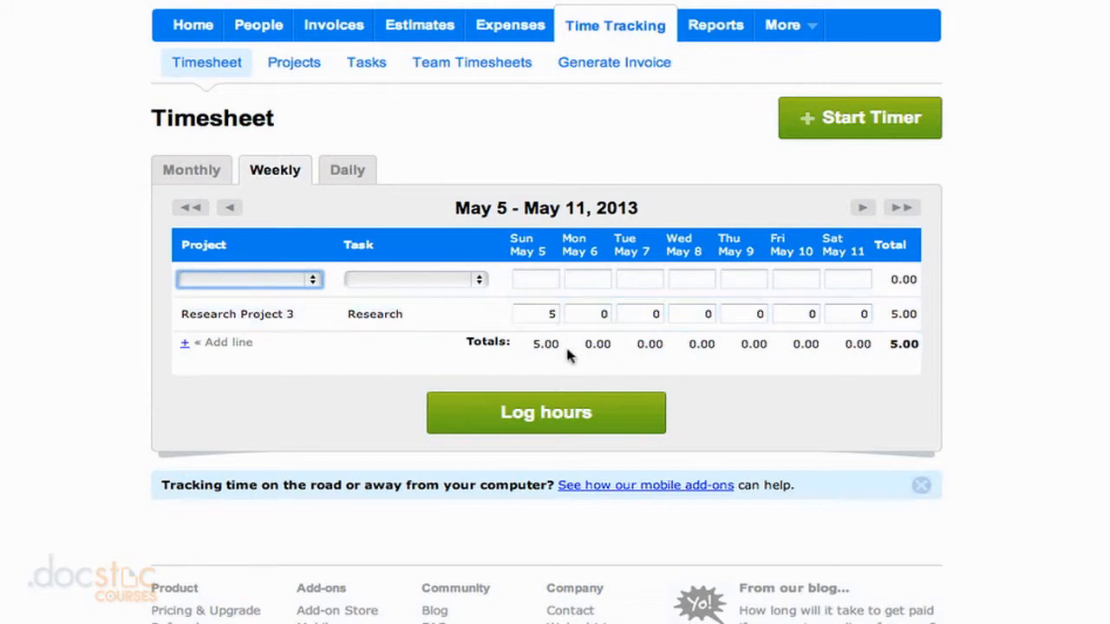
mouse_move(588, 351)
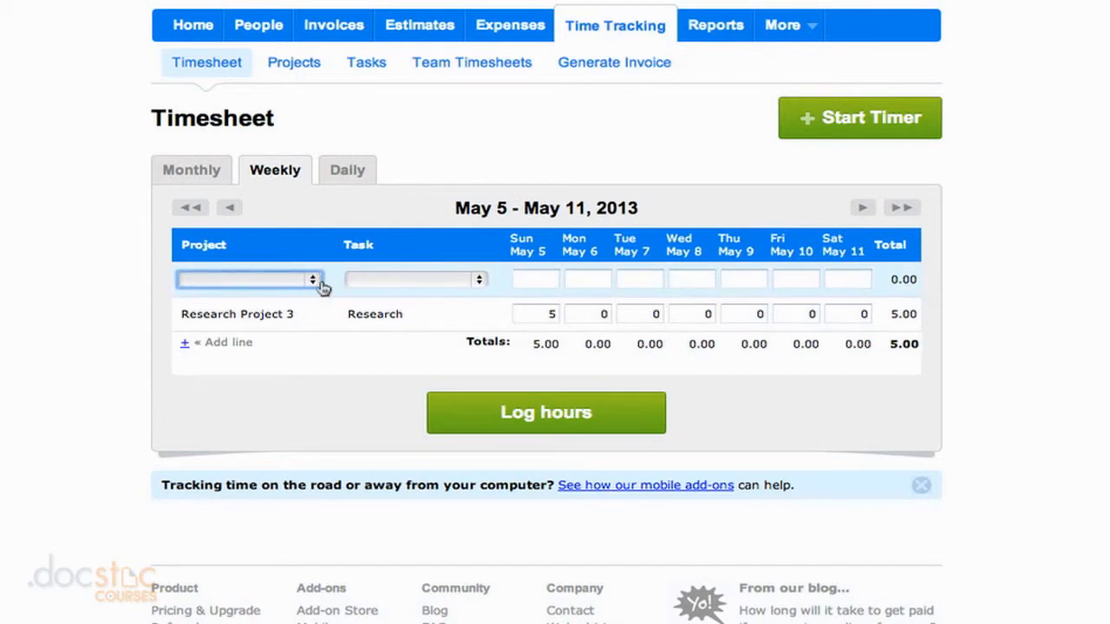
left_click(250, 279)
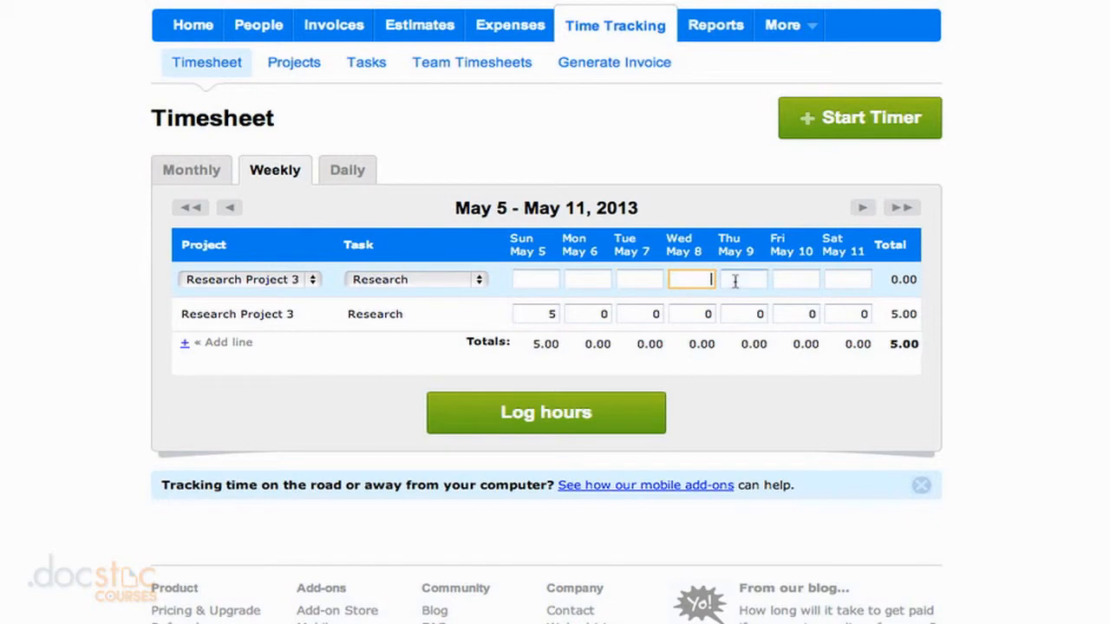
mouse_move(616, 411)
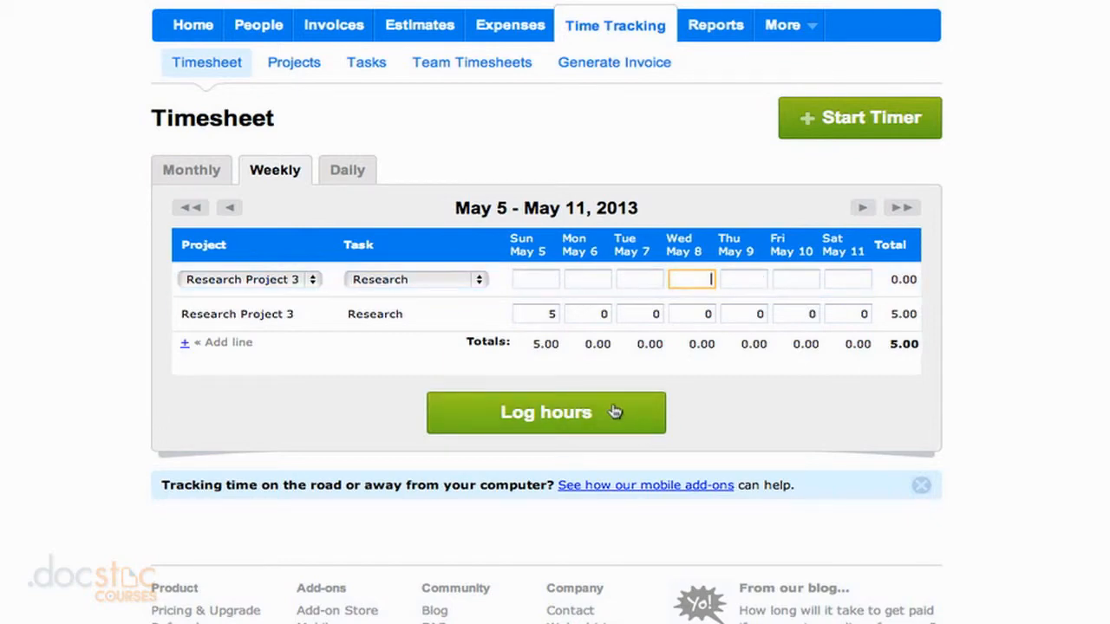
mouse_move(347, 170)
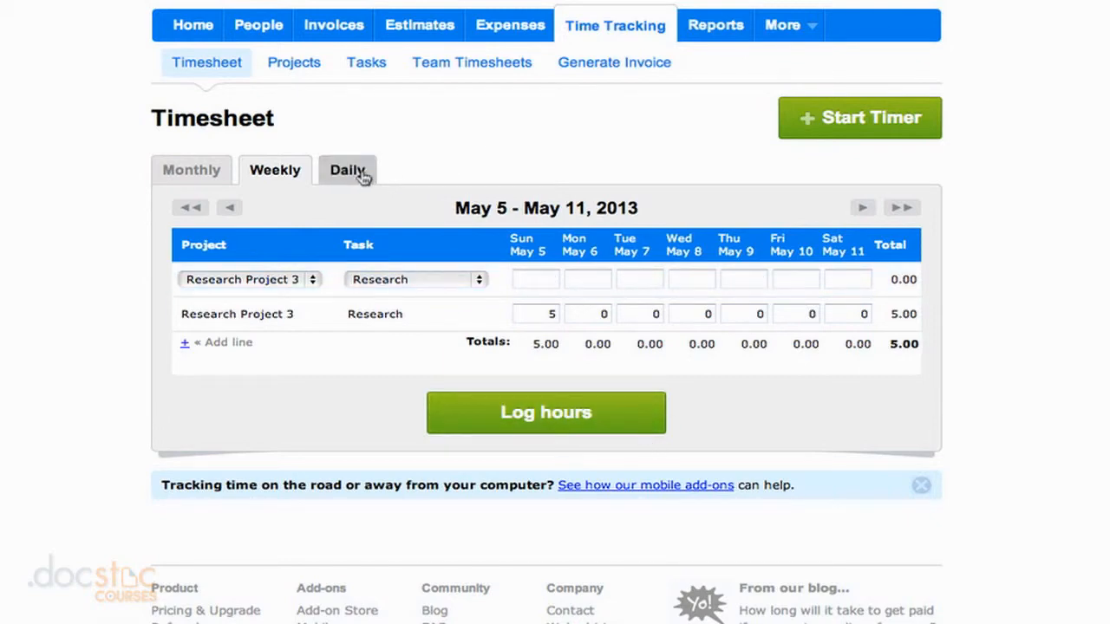
Check May 5 in the daily view, then return to the May 2013 monthly calendar.
left_click(346, 169)
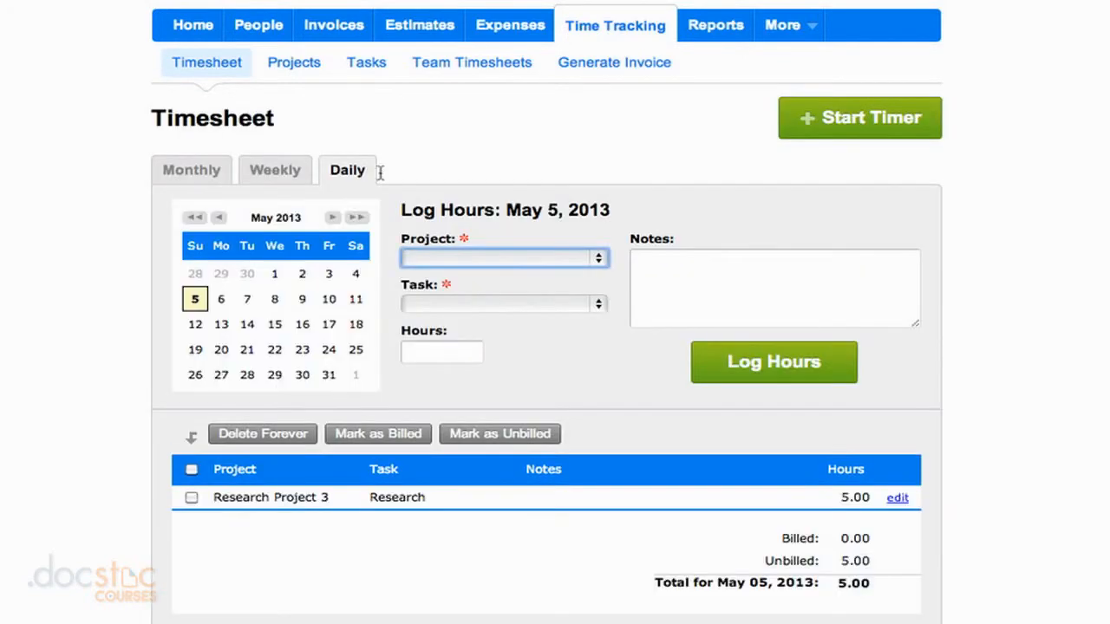
mouse_move(448, 146)
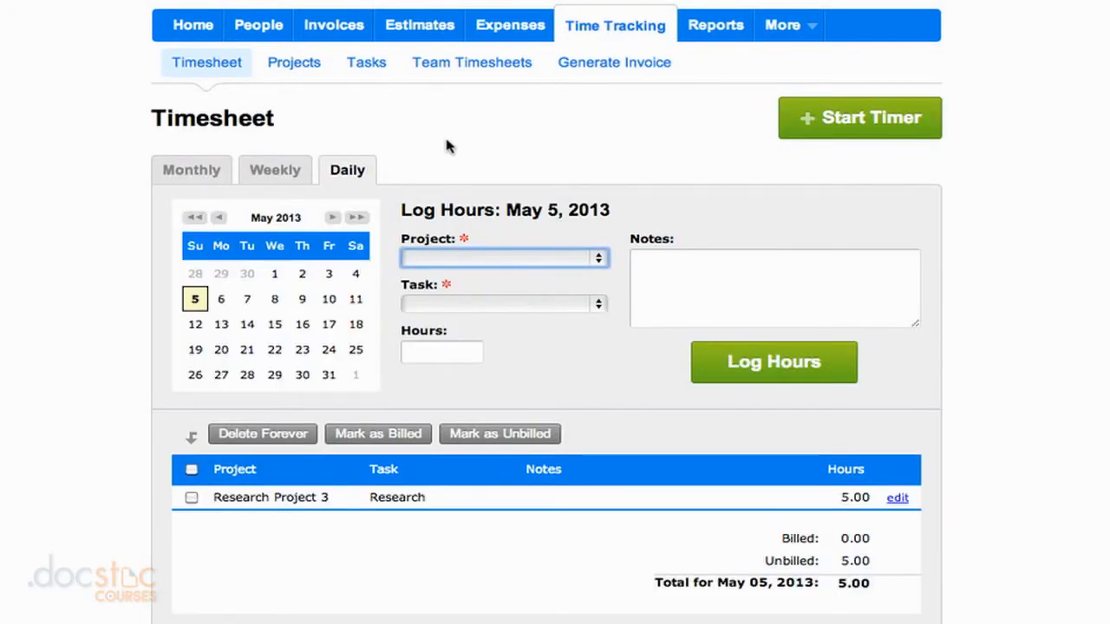
mouse_move(563, 339)
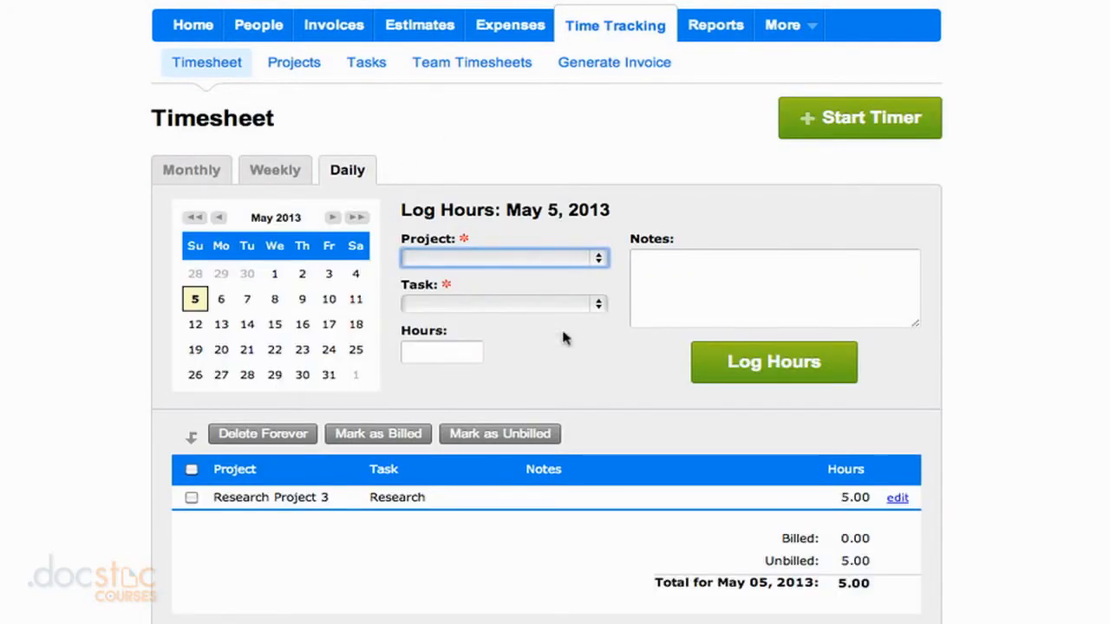
mouse_move(336, 146)
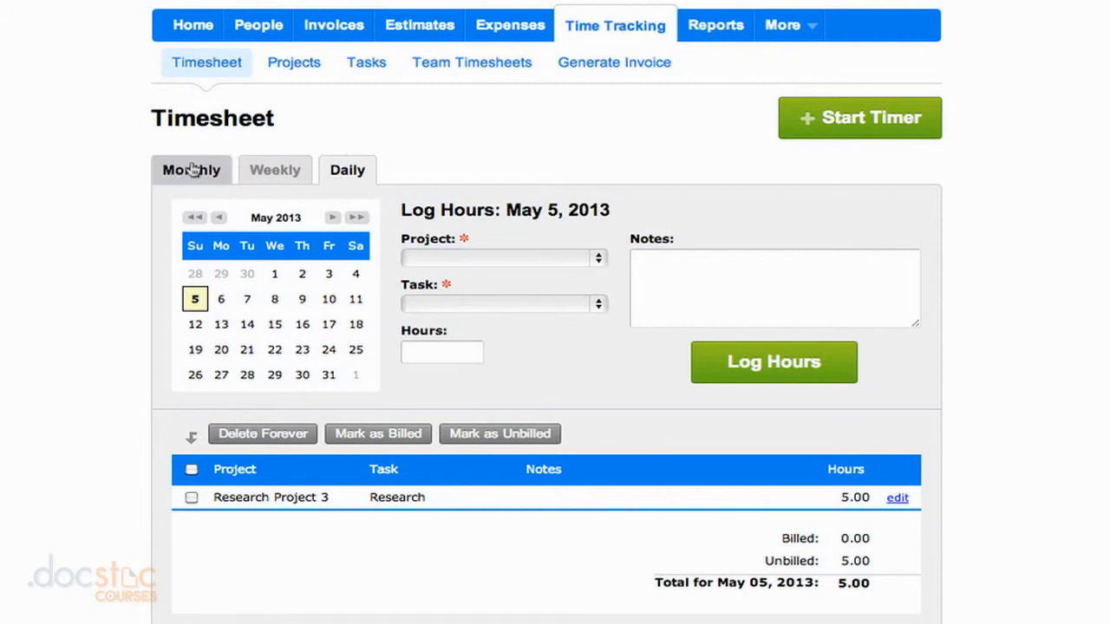
left_click(190, 170)
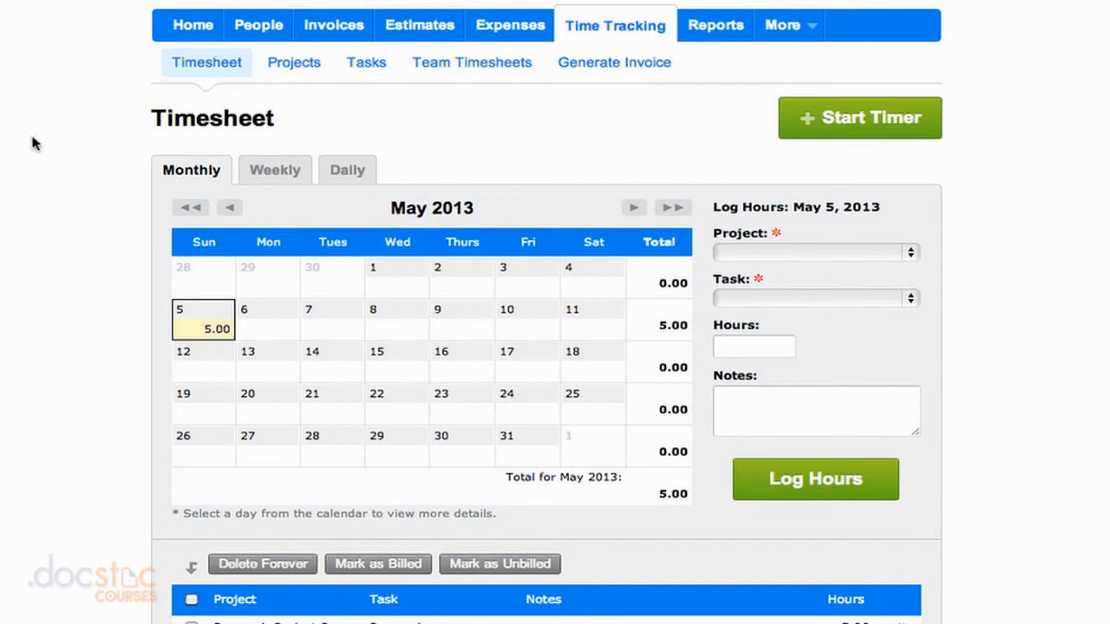